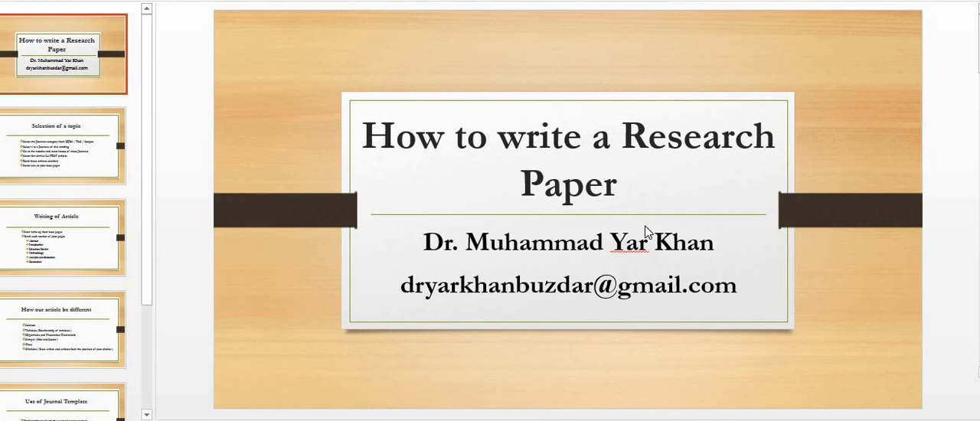
pyautogui.moveTo(84, 160)
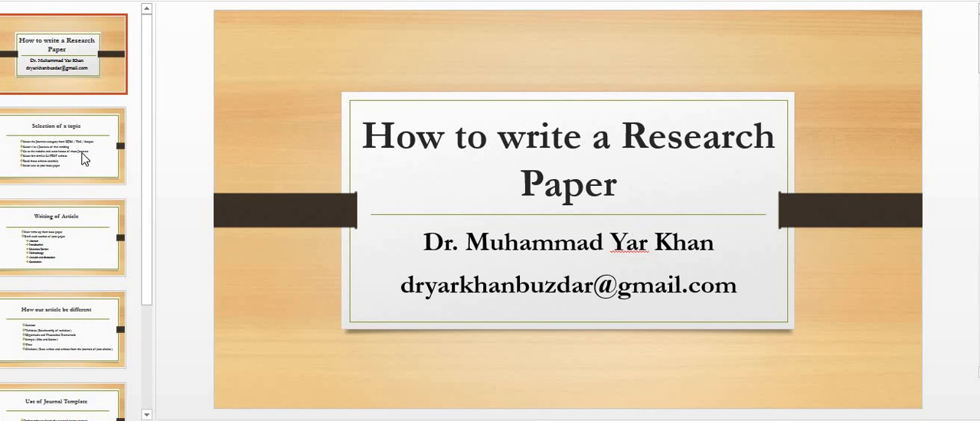
pyautogui.moveTo(86, 80)
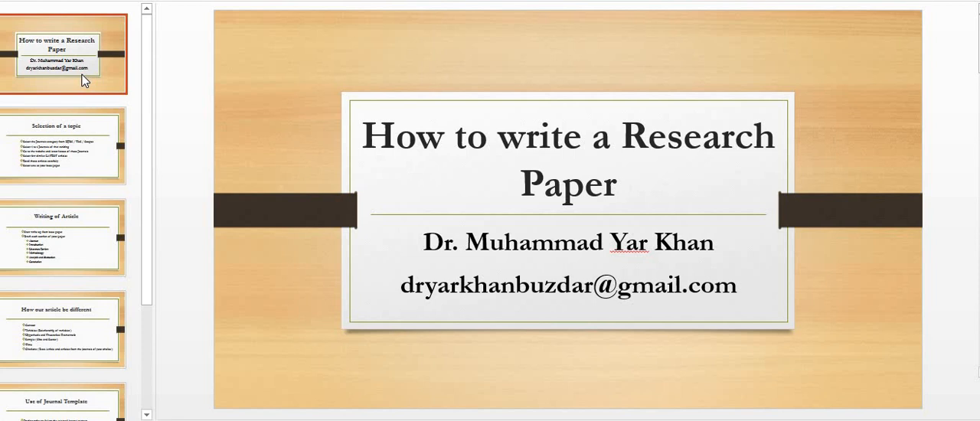
pyautogui.moveTo(92, 85)
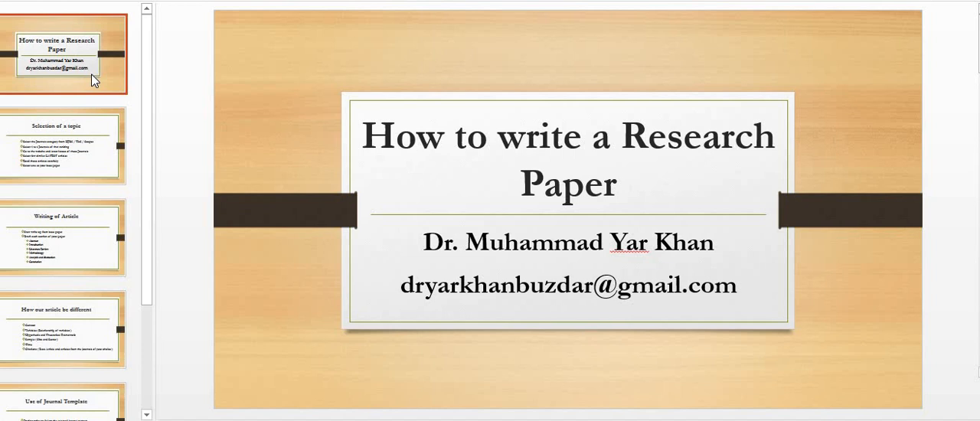
pyautogui.moveTo(77, 159)
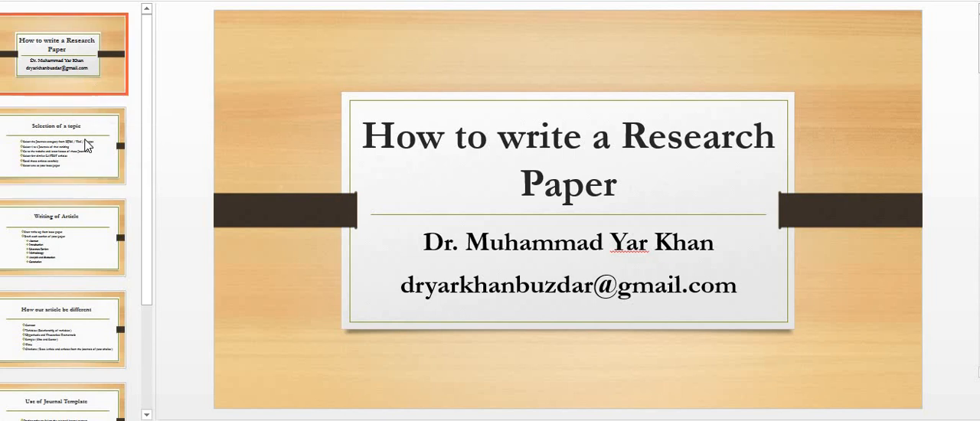
# Show slide 2, 'Selection of a topic', and highlight a line of its steps
pyautogui.click(63, 146)
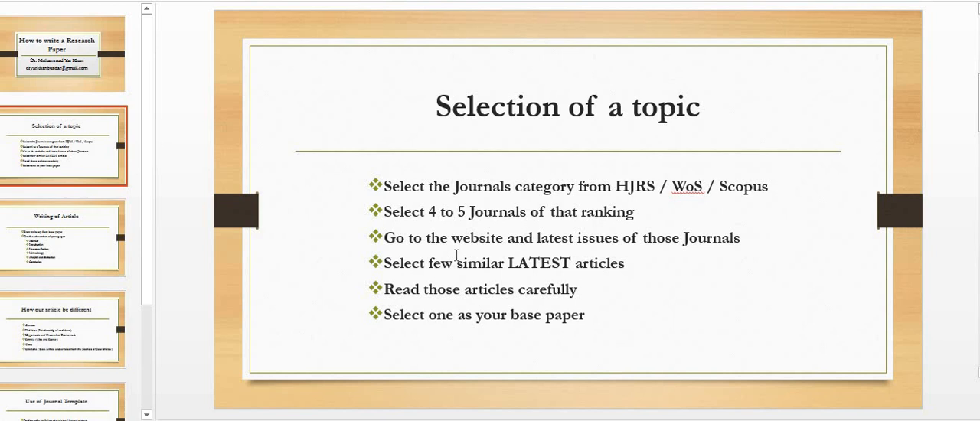
pyautogui.moveTo(648, 252)
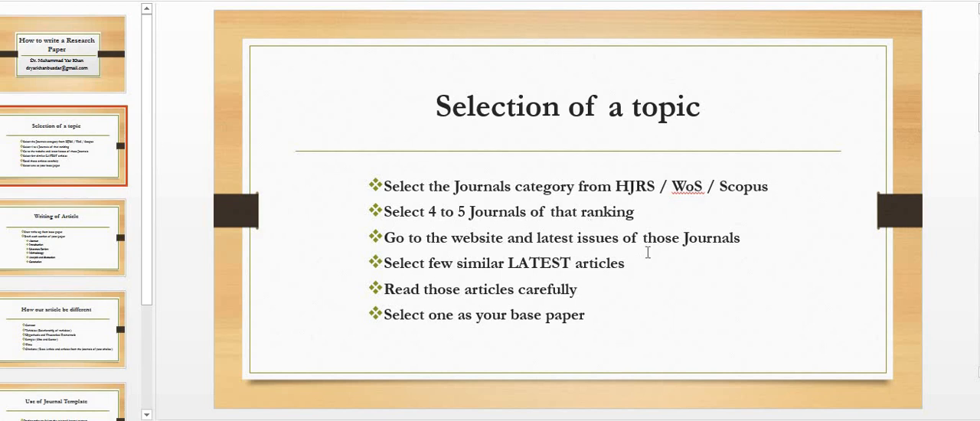
pyautogui.moveTo(616, 187); pyautogui.dragTo(769, 187)
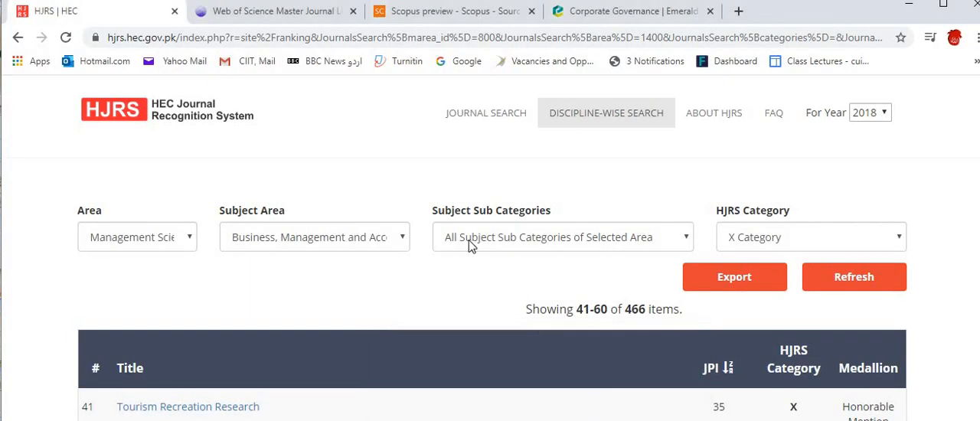
pyautogui.moveTo(336, 137)
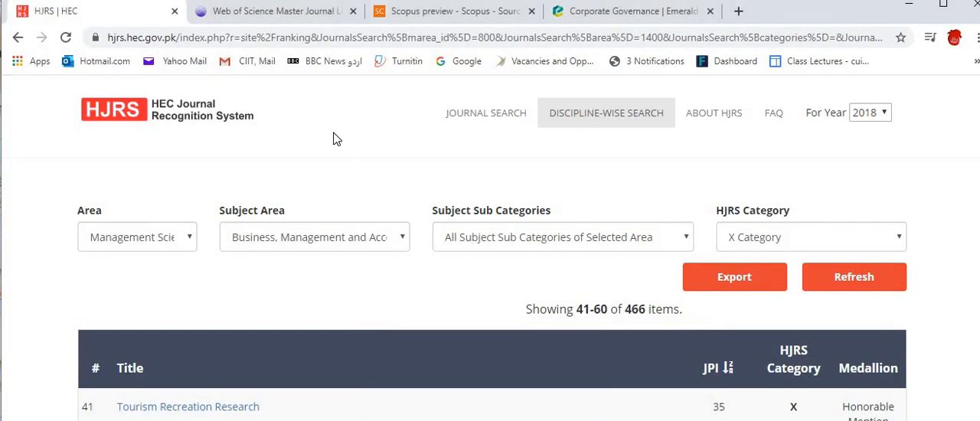
pyautogui.moveTo(294, 129)
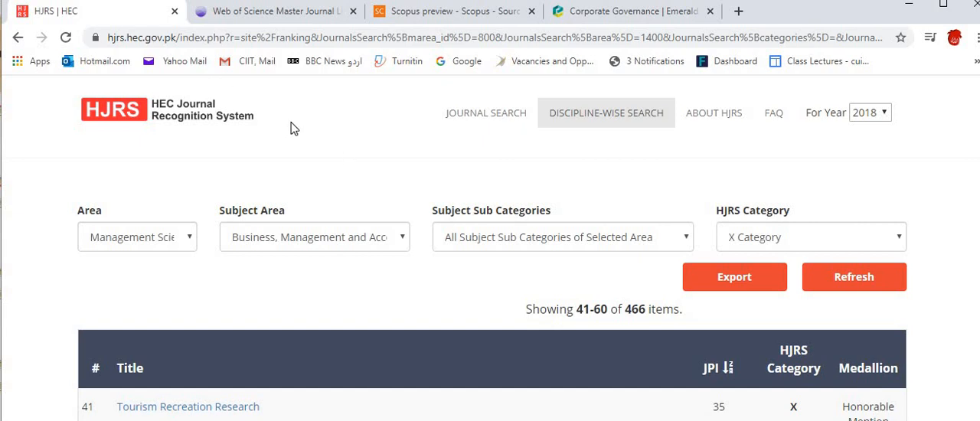
pyautogui.moveTo(674, 161)
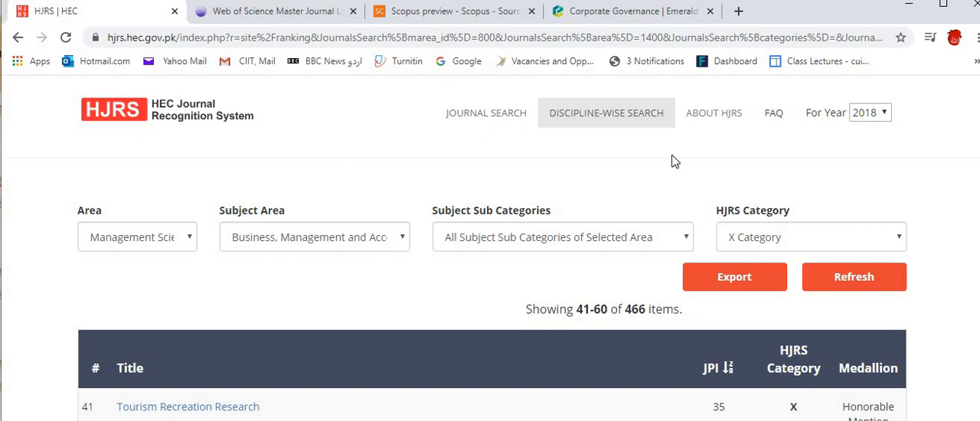
pyautogui.moveTo(604, 172)
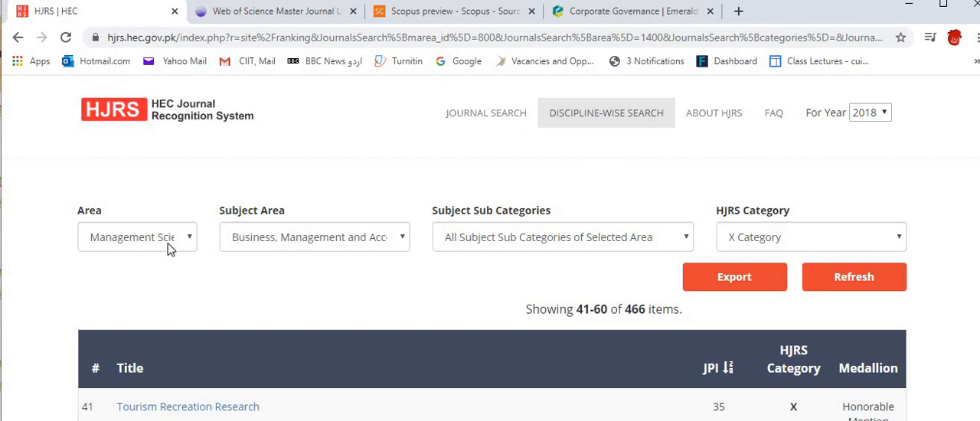
pyautogui.moveTo(374, 275)
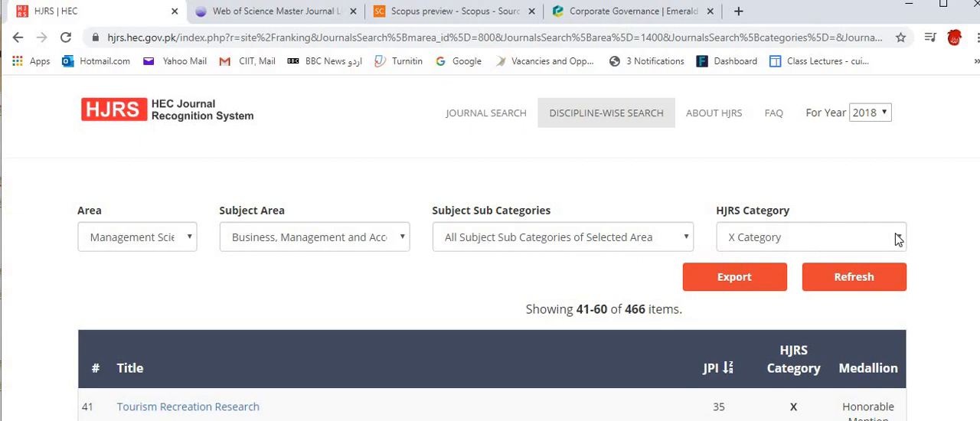
pyautogui.click(810, 236)
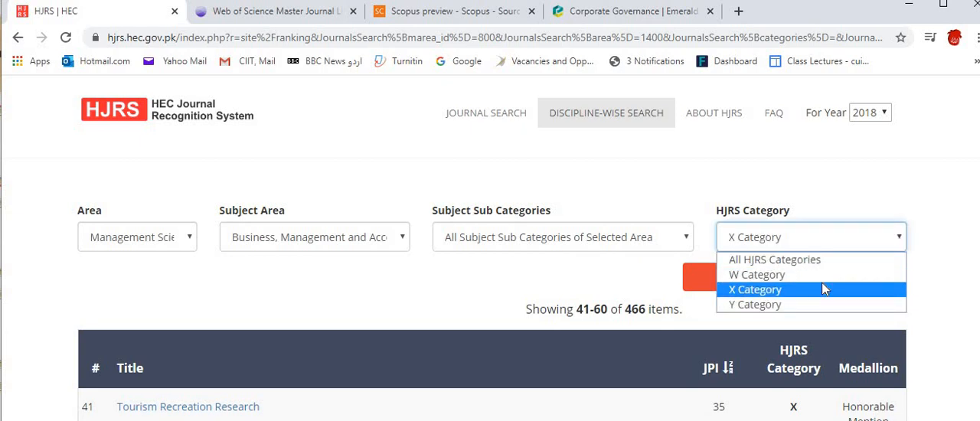
pyautogui.click(754, 288)
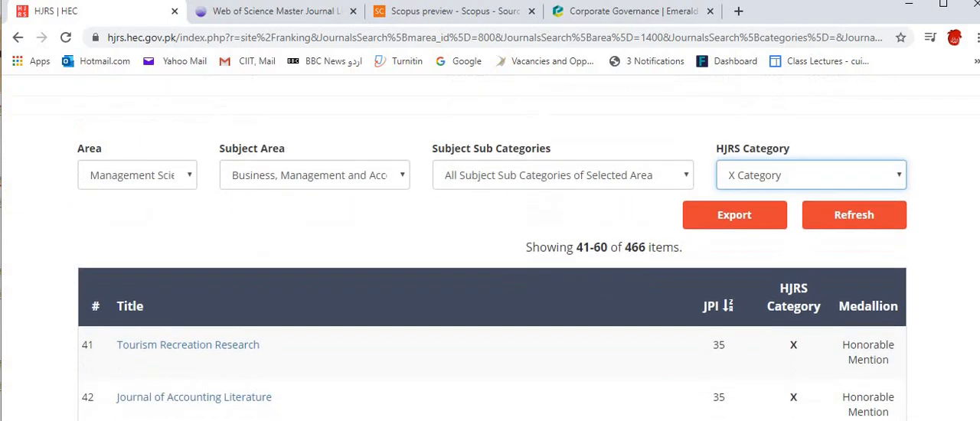
pyautogui.scroll(-3)
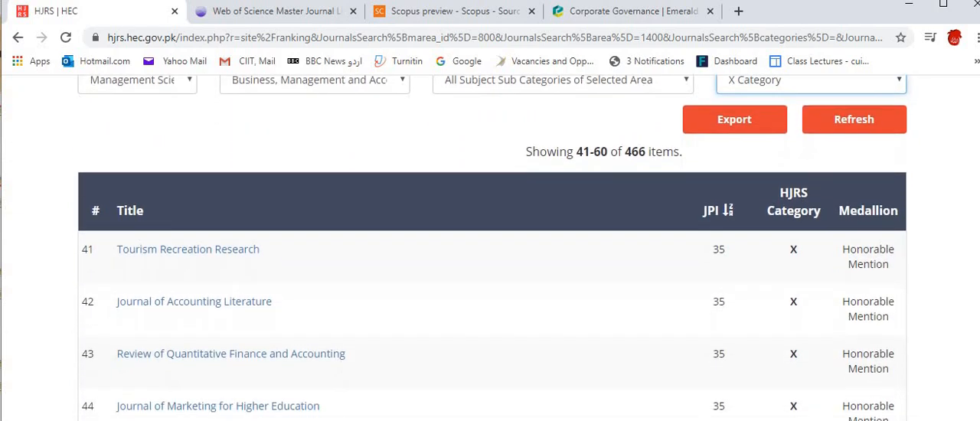
pyautogui.scroll(-3)
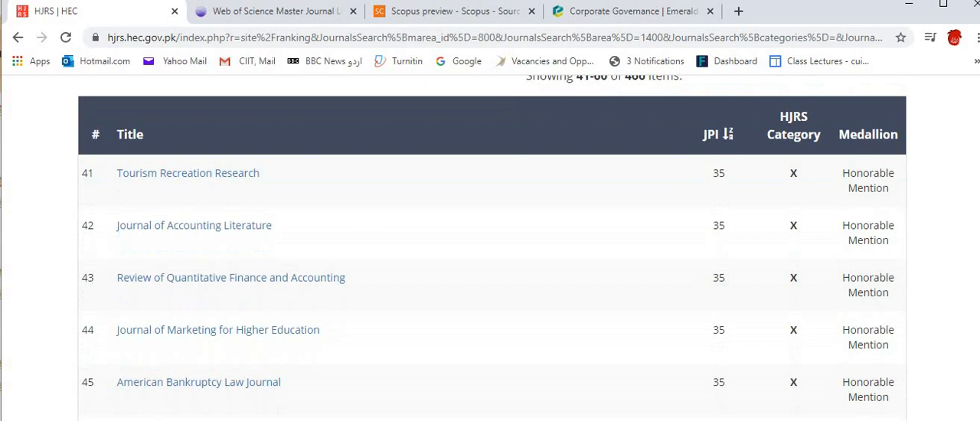
pyautogui.scroll(-3)
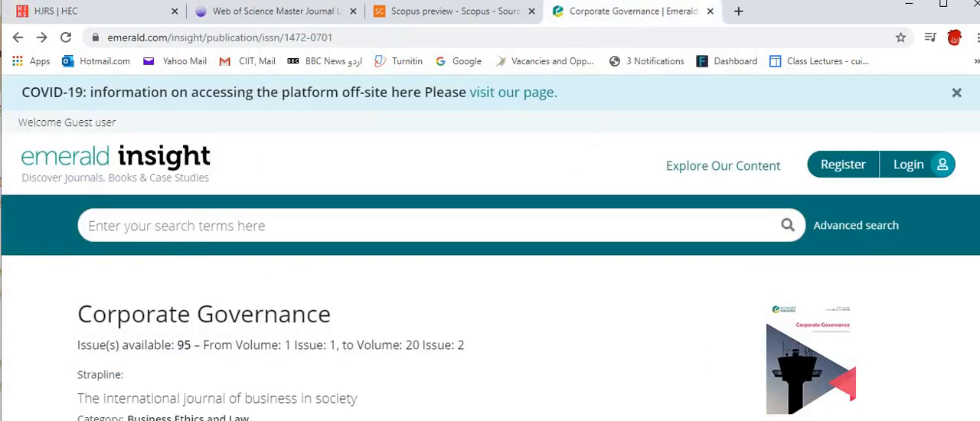
pyautogui.scroll(-3)
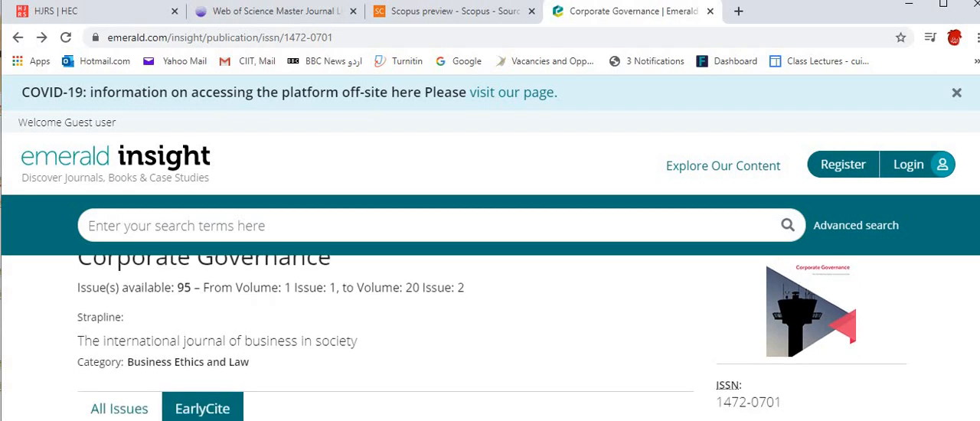
pyautogui.scroll(-3)
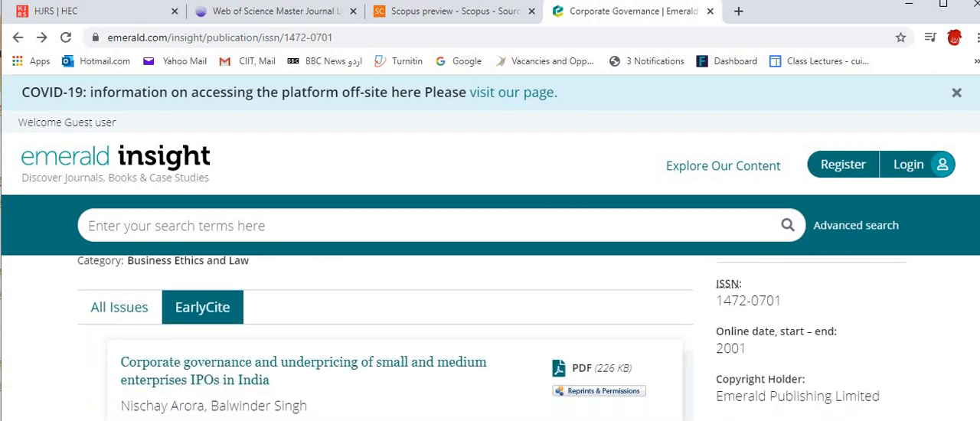
pyautogui.scroll(-3)
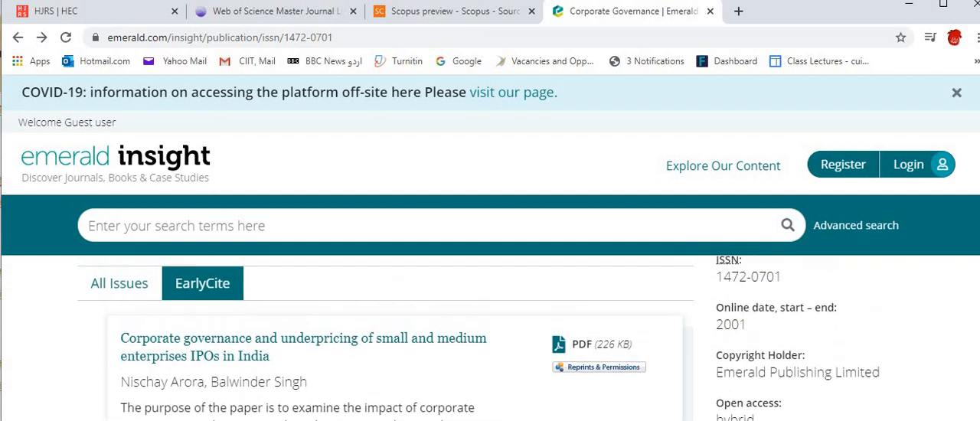
pyautogui.scroll(-3)
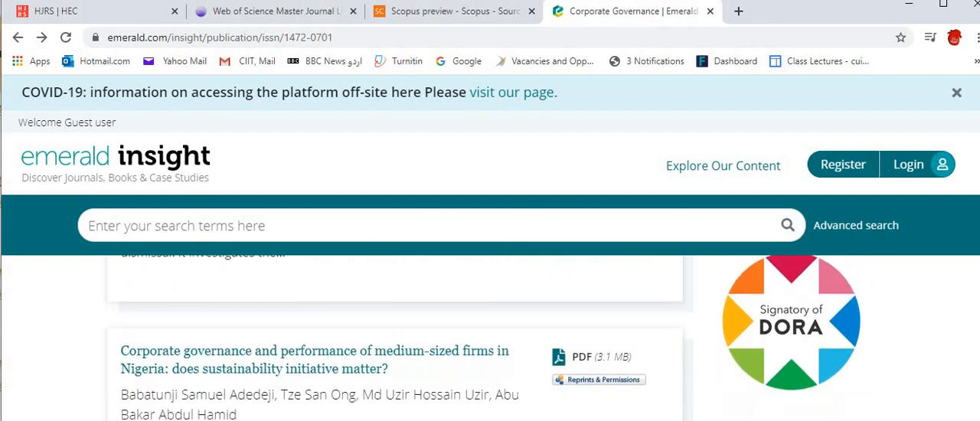
pyautogui.scroll(-3)
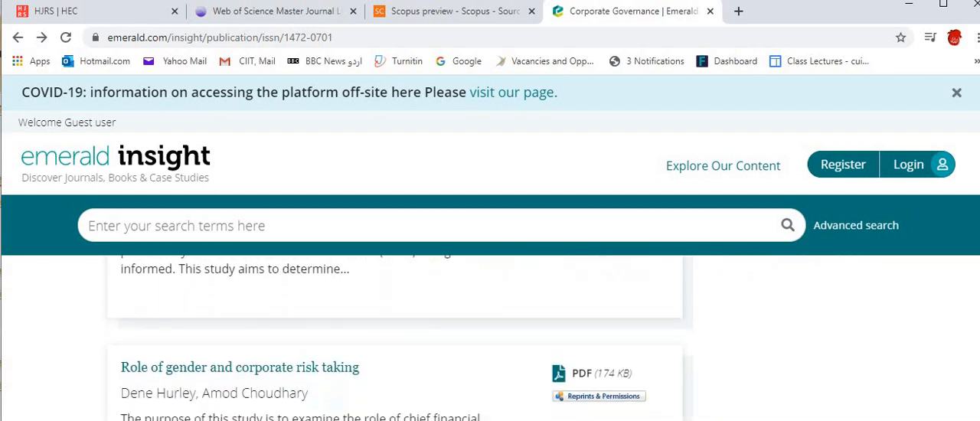
pyautogui.scroll(-3)
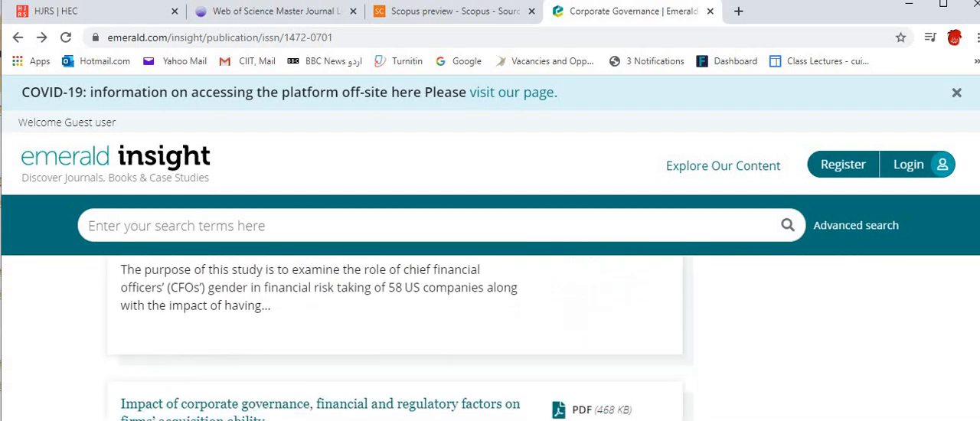
pyautogui.scroll(-3)
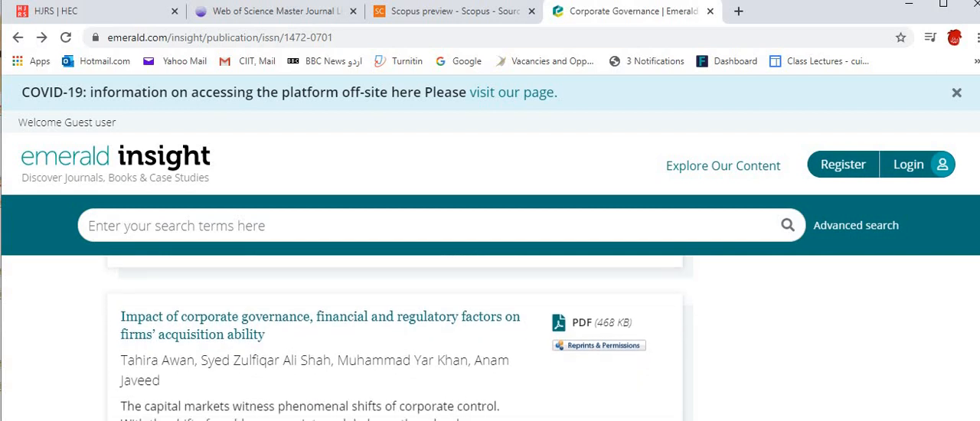
pyautogui.scroll(-3)
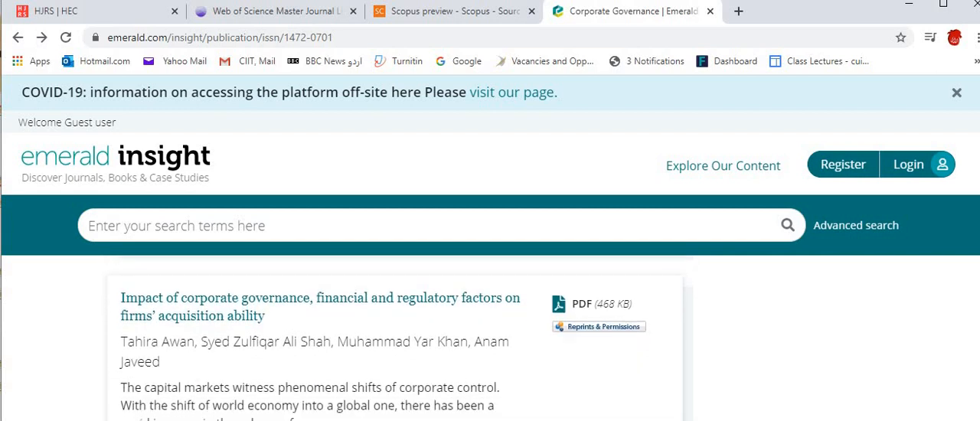
pyautogui.moveTo(885, 291)
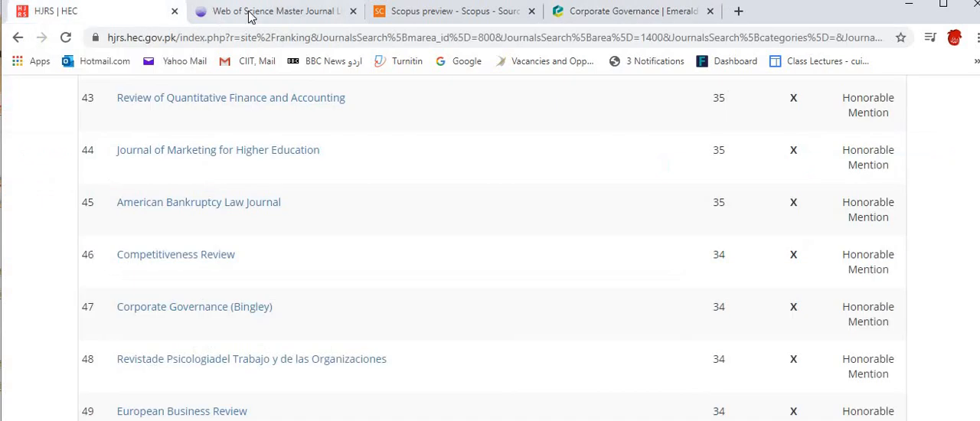
# Switch Chrome to the Web of Science Master Journal List tab
pyautogui.click(275, 11)
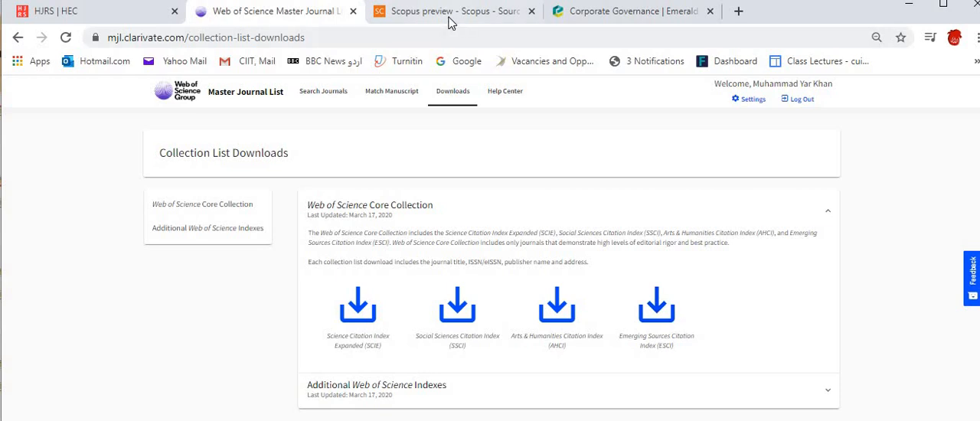
# View the Scopus Sources list of 1,874 Business, Management and Accounting titles, then return to the slides
pyautogui.click(452, 11)
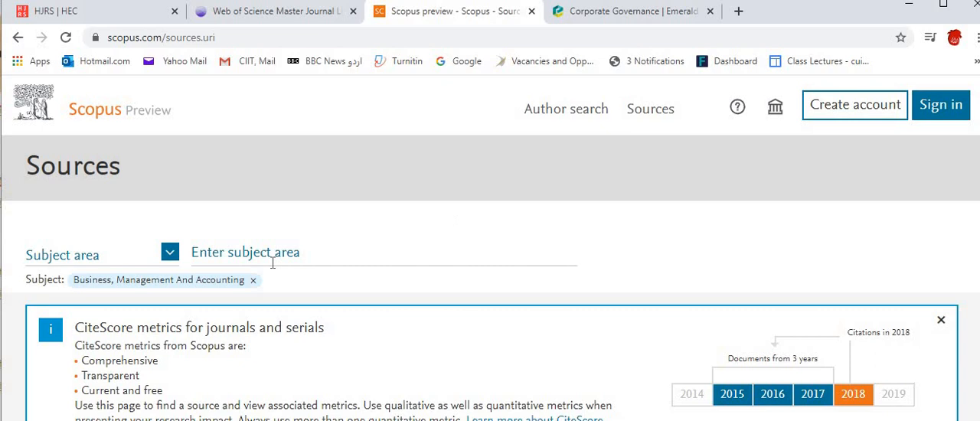
pyautogui.moveTo(260, 297)
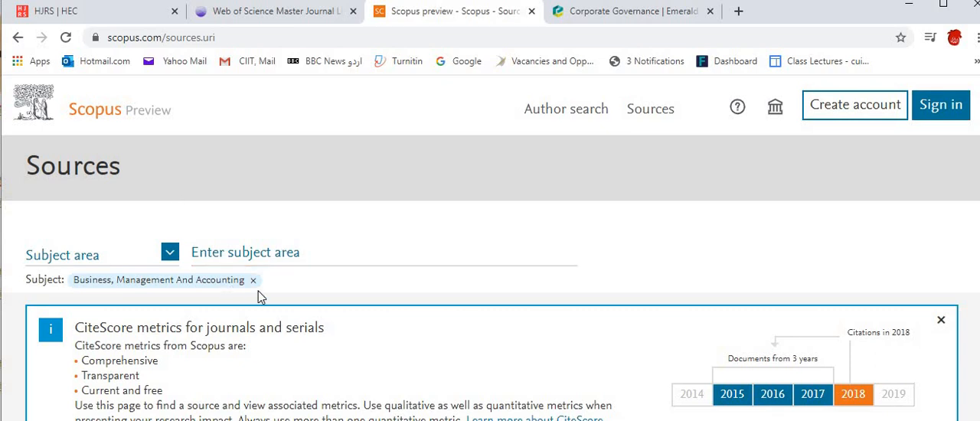
pyautogui.moveTo(933, 202)
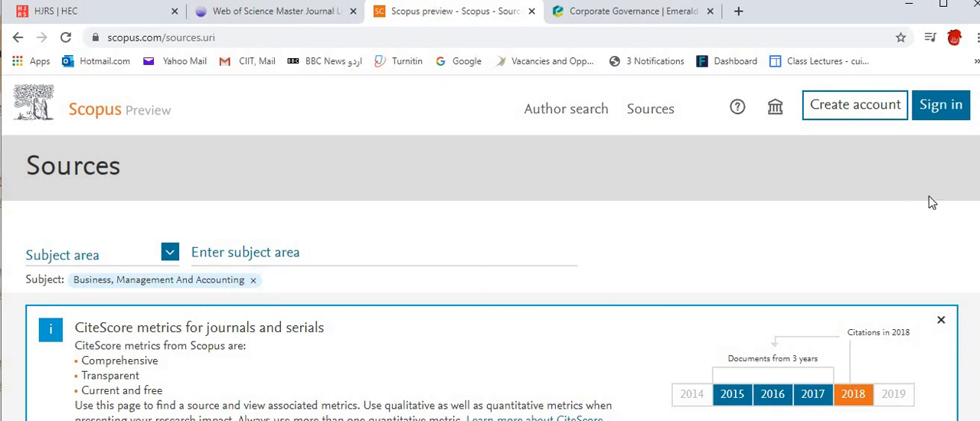
pyautogui.scroll(-3)
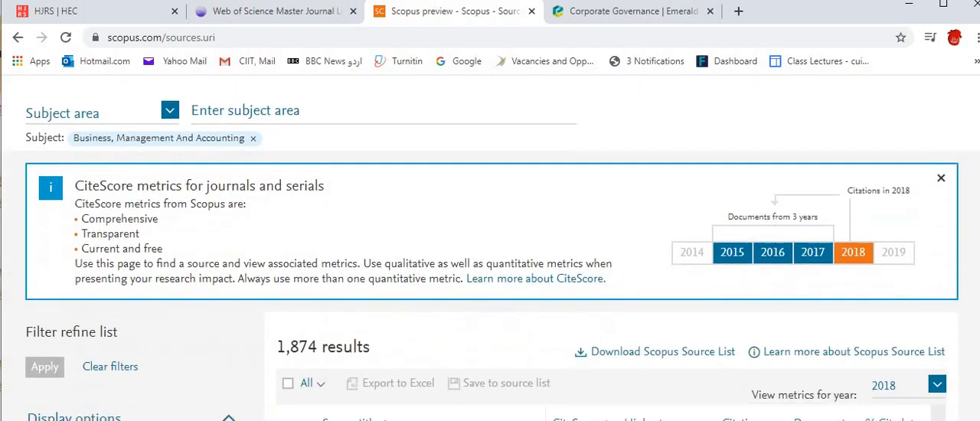
pyautogui.scroll(-3)
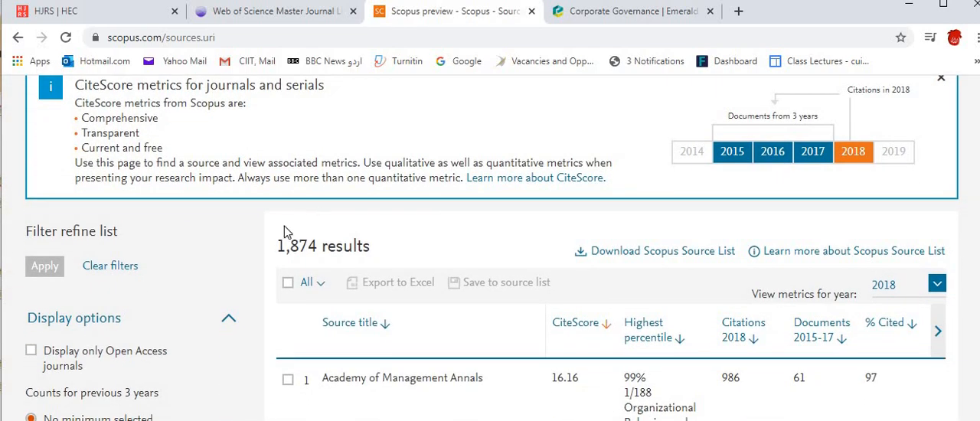
pyautogui.moveTo(383, 242)
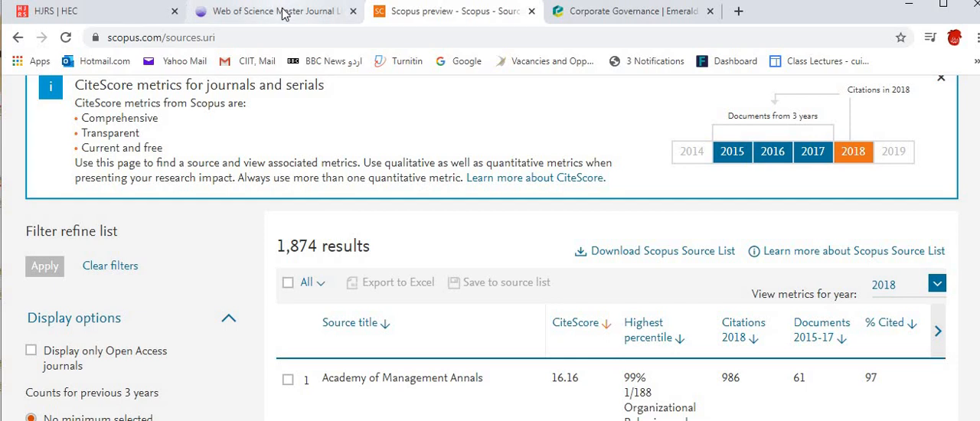
pyautogui.click(273, 10)
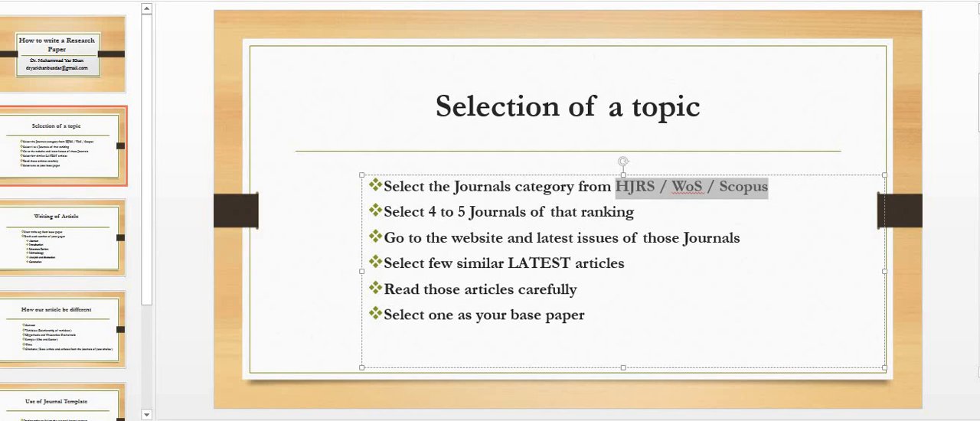
pyautogui.moveTo(299, 257)
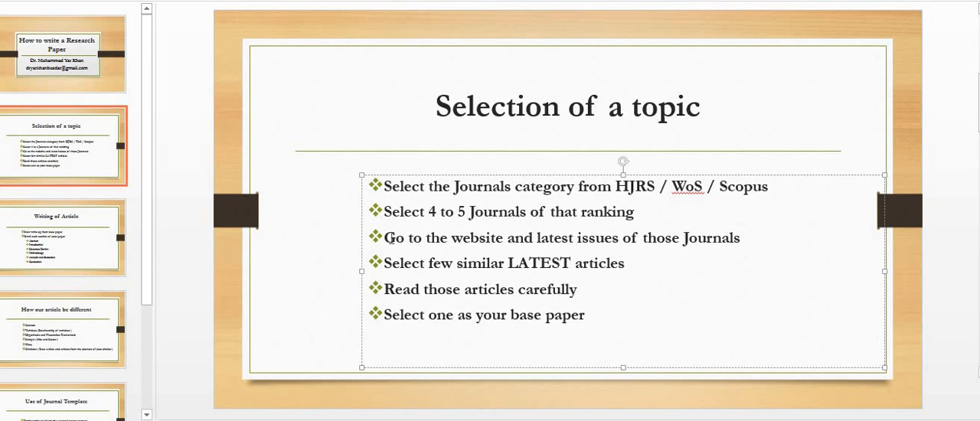
# Highlight a line on the 'Selection of a topic' slide while discussing it
pyautogui.moveTo(383, 238); pyautogui.dragTo(573, 237)
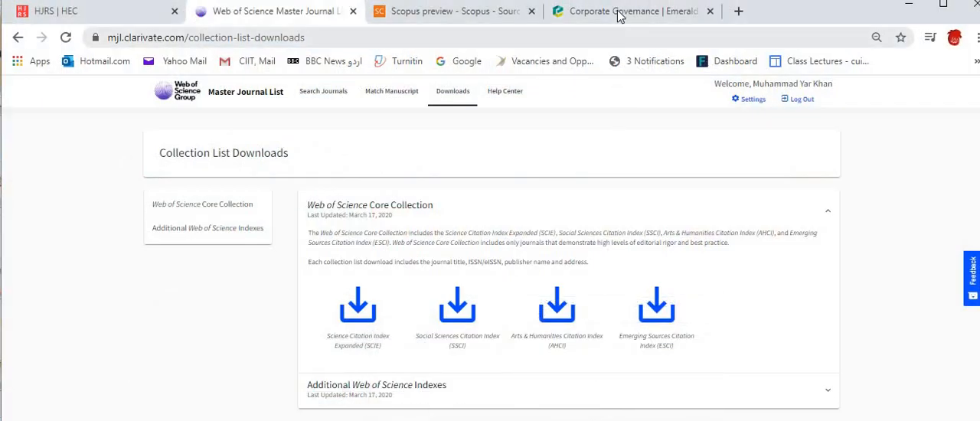
# Show the Emerald Corporate Governance journal page down to its EarlyCite articles
pyautogui.click(628, 11)
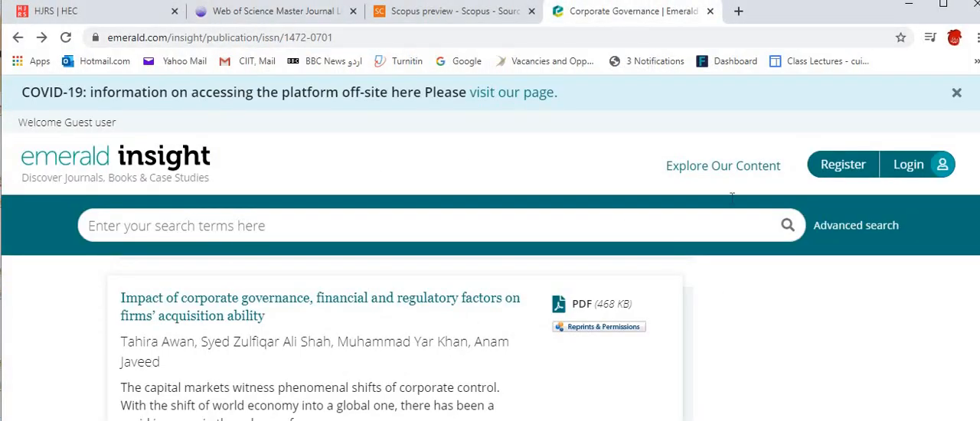
pyautogui.scroll(-3)
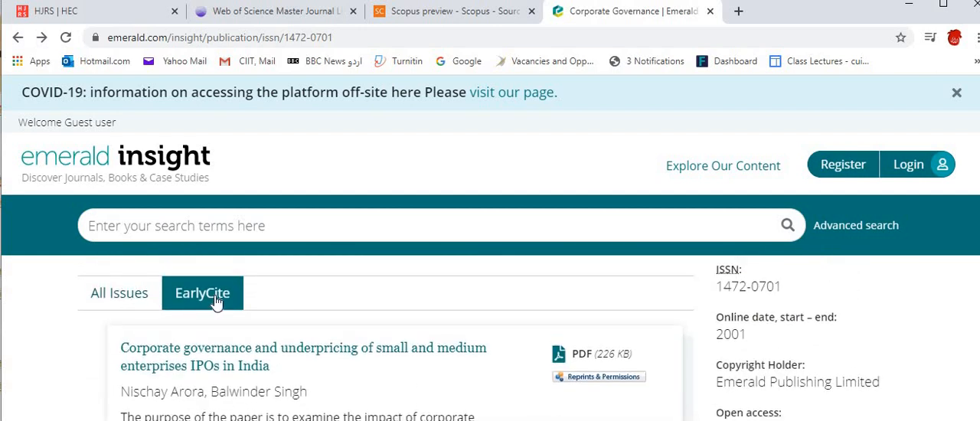
pyautogui.moveTo(277, 297)
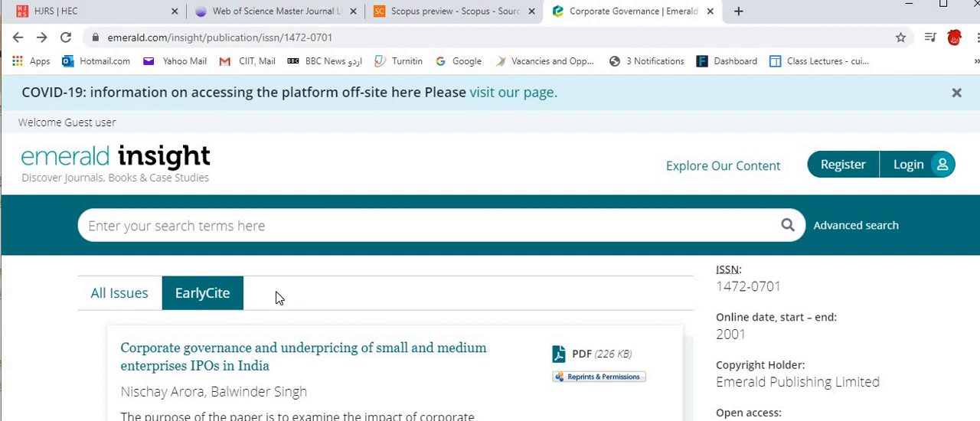
pyautogui.moveTo(119, 294)
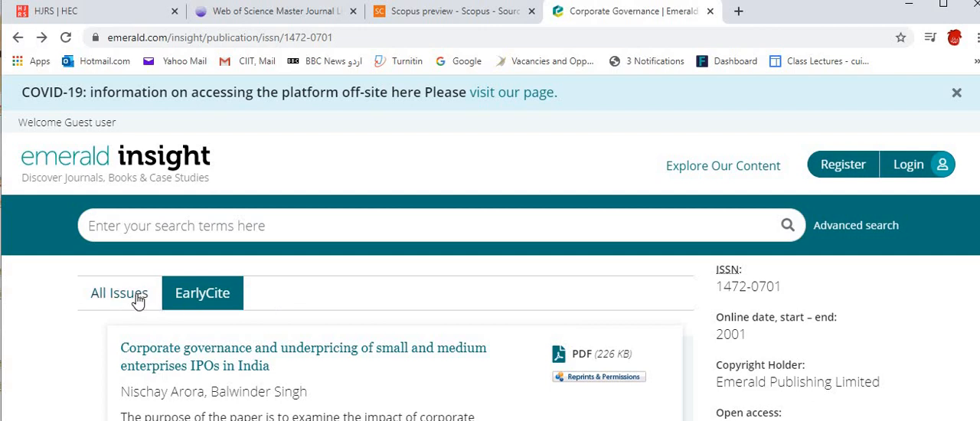
# List all Corporate Governance issues by volume and choose Volume 20 Issue 2
pyautogui.click(120, 293)
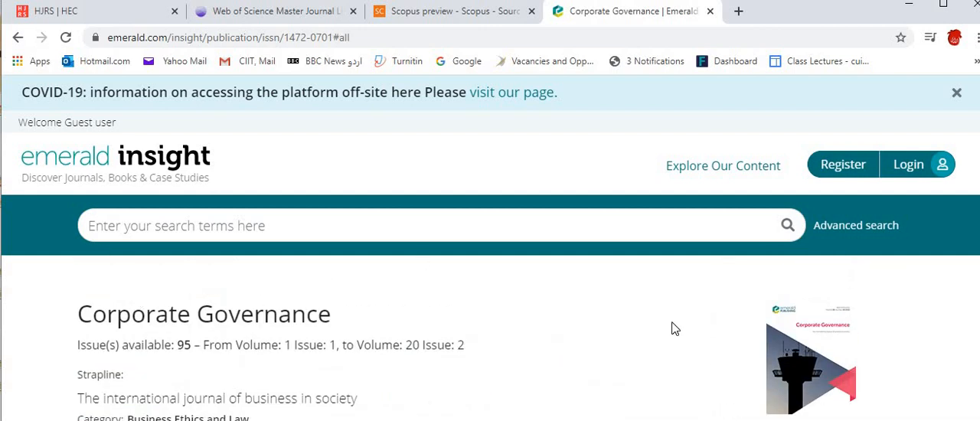
pyautogui.scroll(-3)
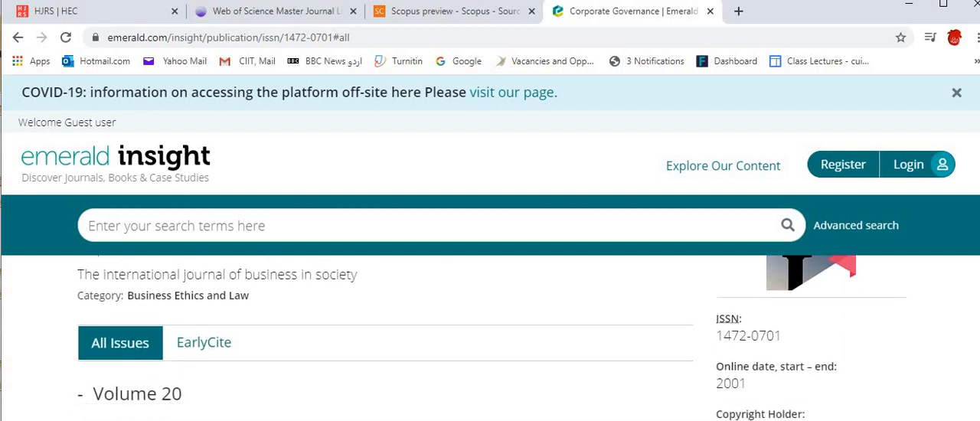
pyautogui.scroll(-3)
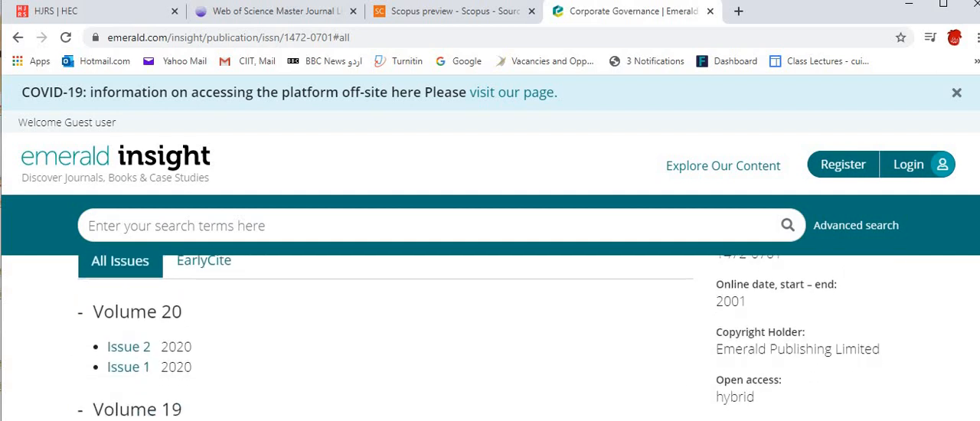
pyautogui.moveTo(176, 386)
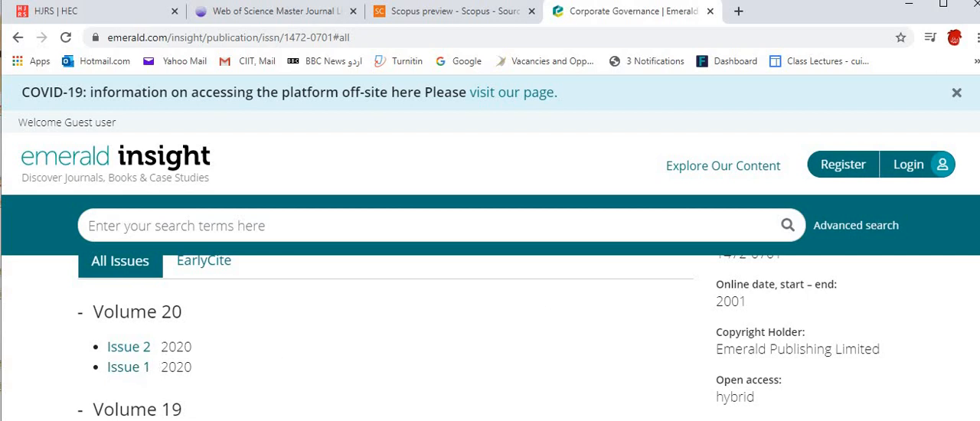
pyautogui.scroll(-3)
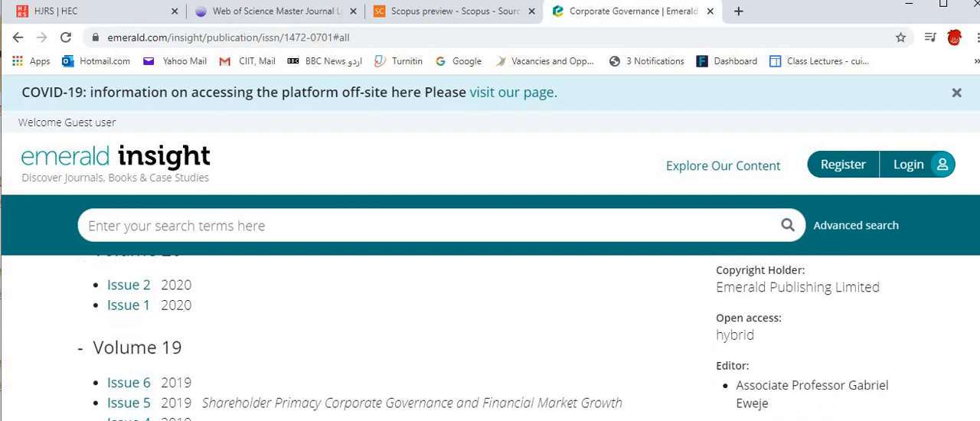
pyautogui.scroll(-3)
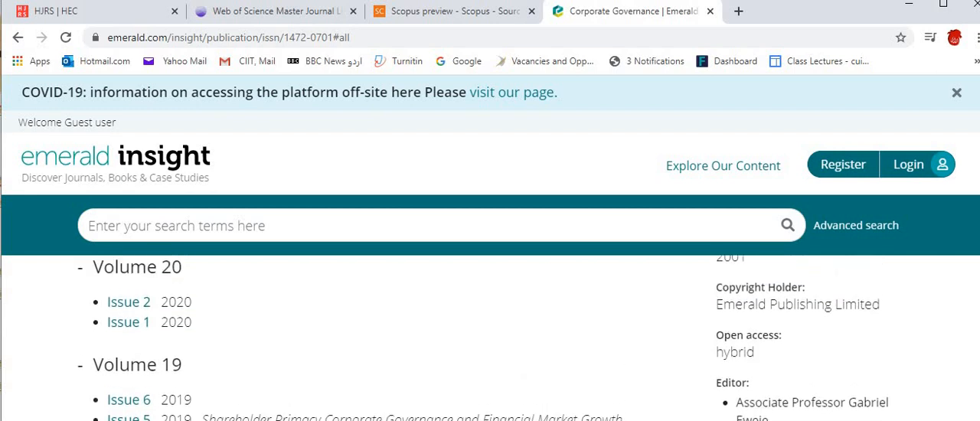
pyautogui.click(129, 331)
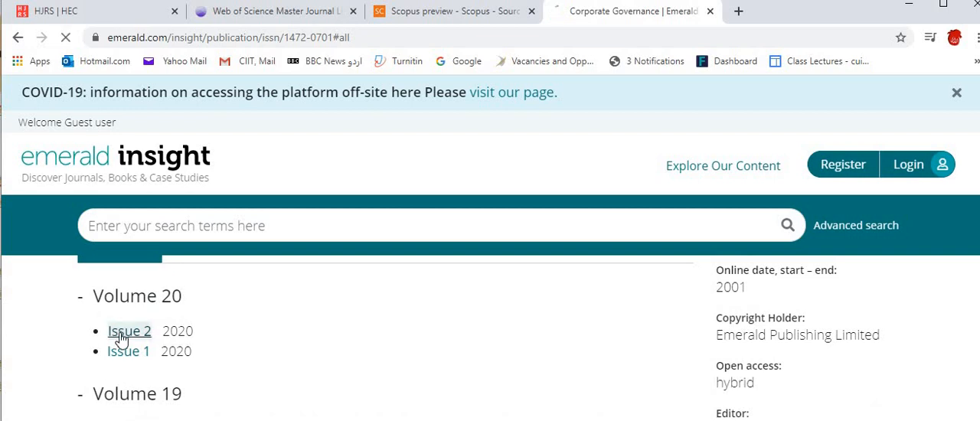
# Browse the Volume 20 Issue 2 table of contents articles
pyautogui.click(129, 331)
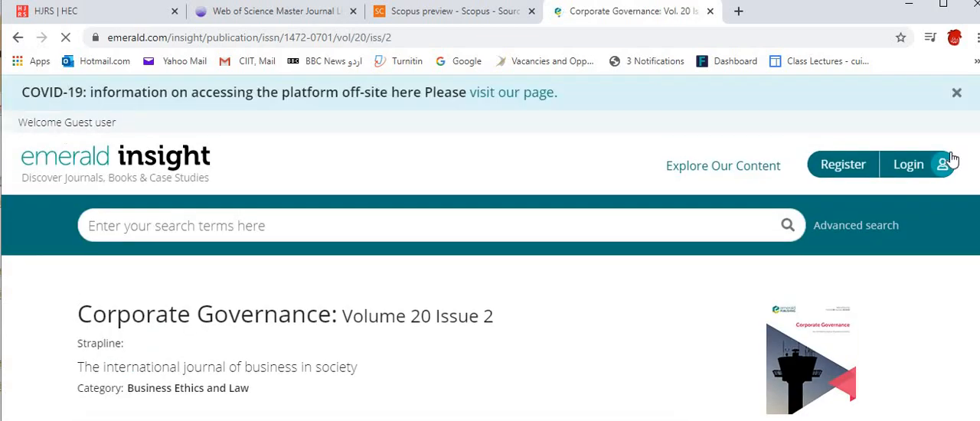
pyautogui.scroll(-3)
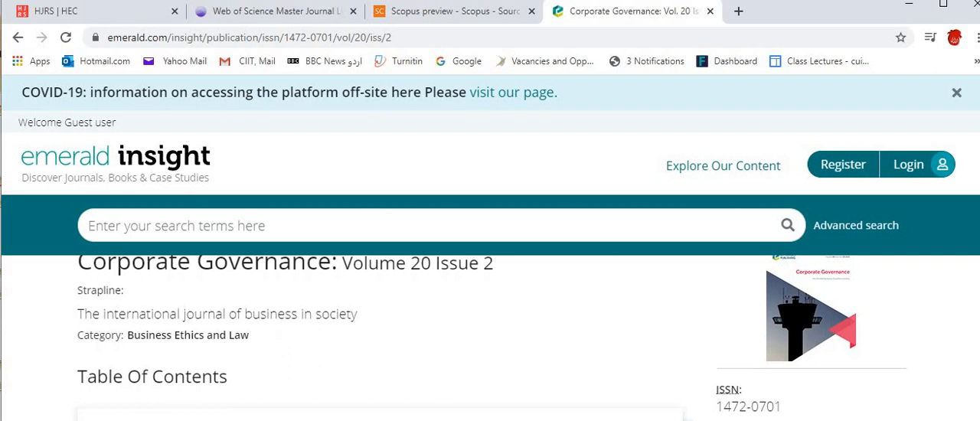
pyautogui.scroll(-3)
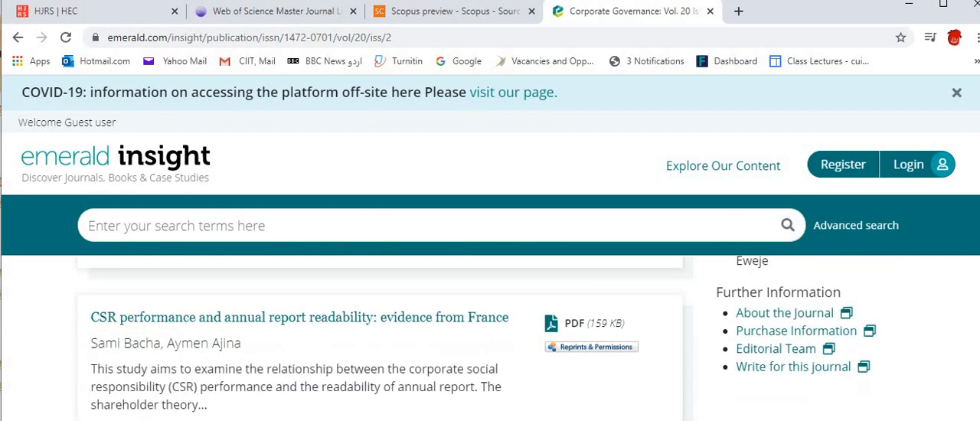
pyautogui.scroll(-3)
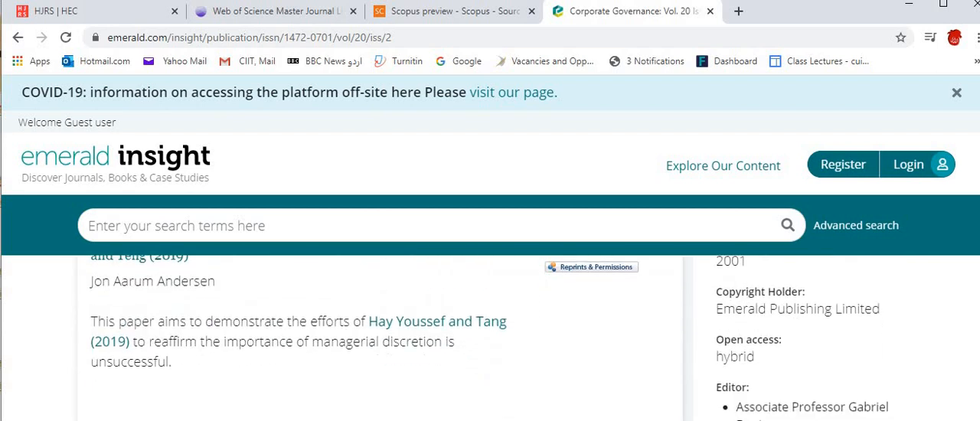
pyautogui.scroll(-3)
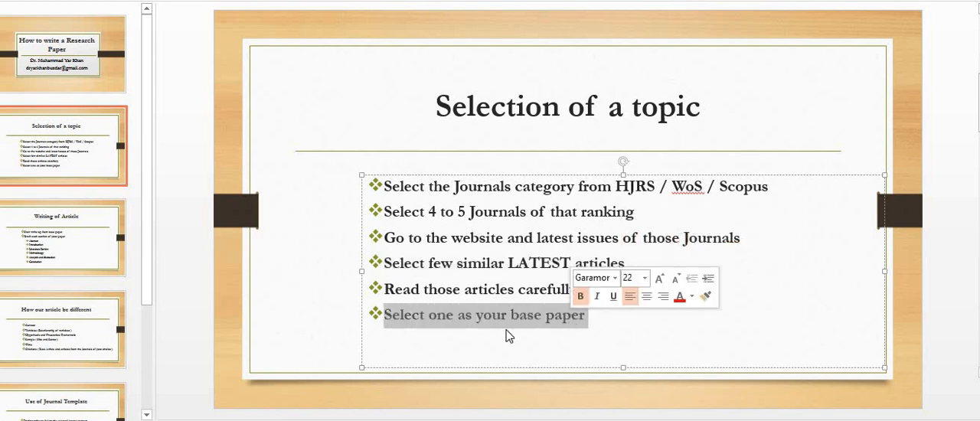
# Show the 'Writing of Article' slide and place the caret in its section list
pyautogui.click(63, 237)
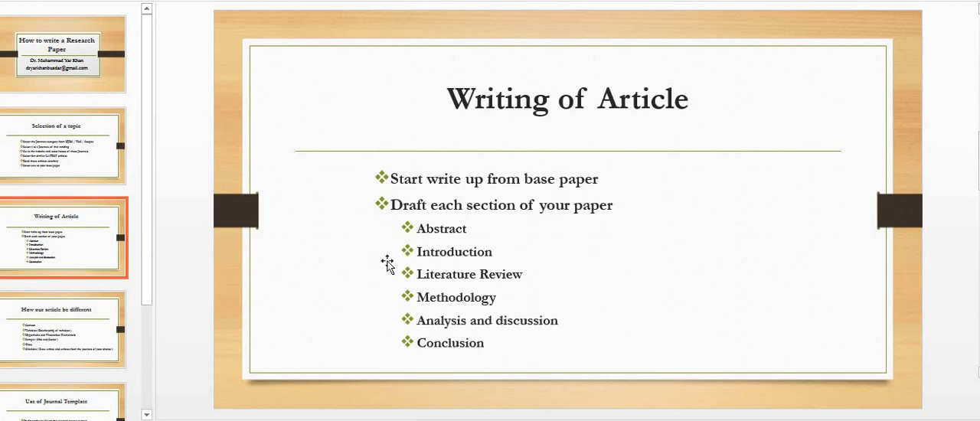
pyautogui.moveTo(503, 305)
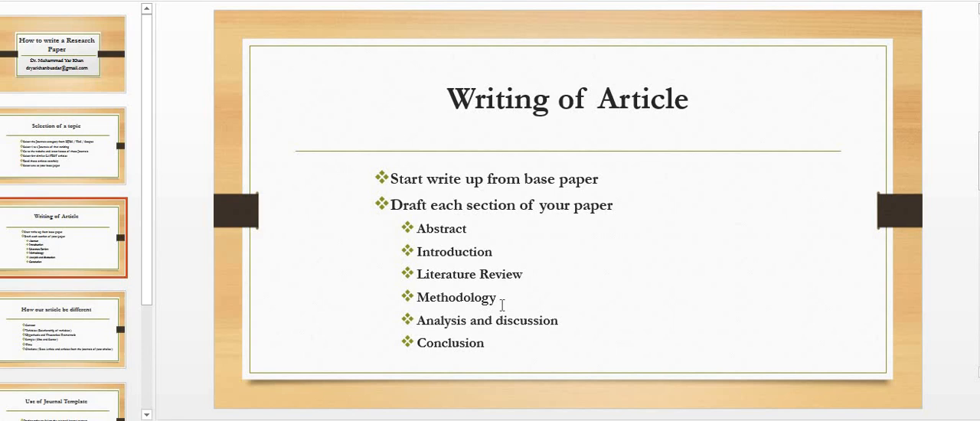
pyautogui.moveTo(452, 224)
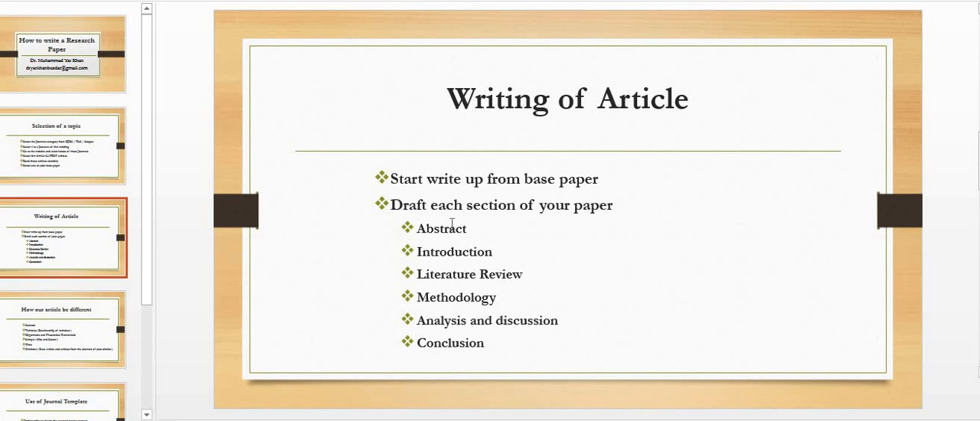
pyautogui.click(441, 229)
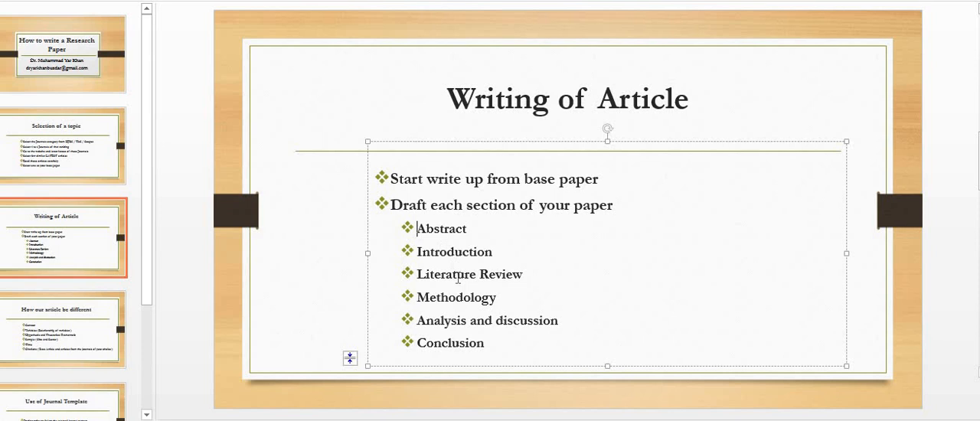
pyautogui.moveTo(416, 228); pyautogui.dragTo(483, 343)
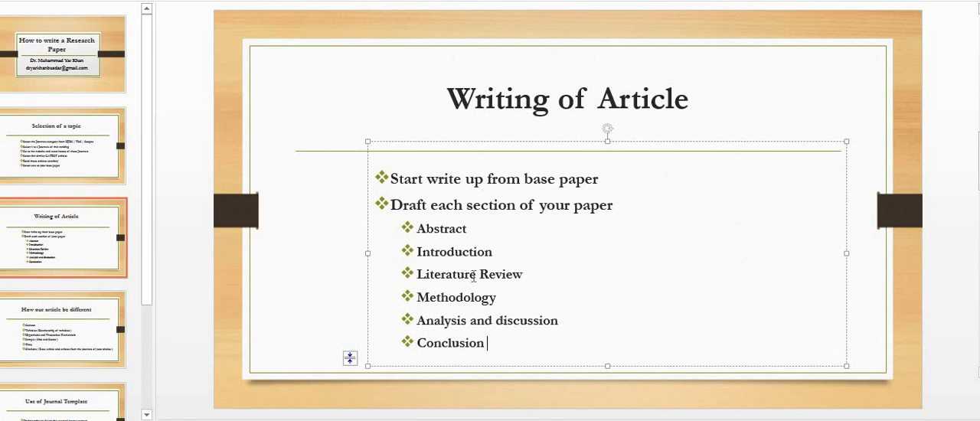
pyautogui.doubleClick(499, 274)
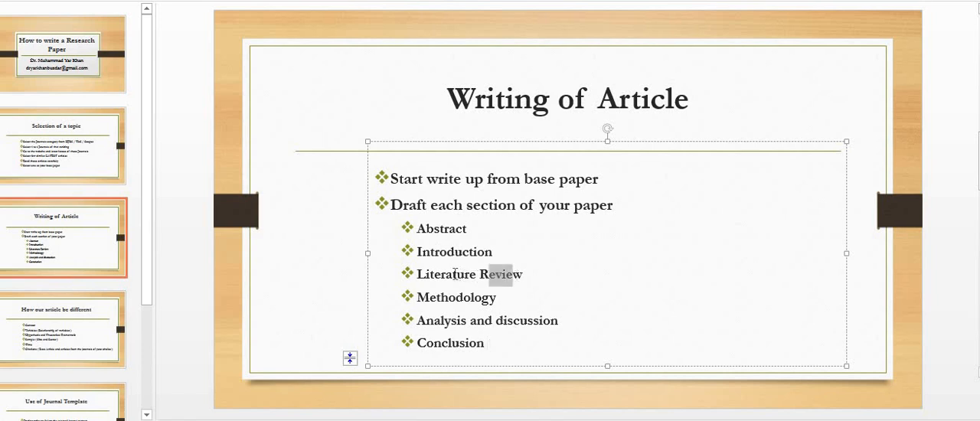
pyautogui.click(497, 297)
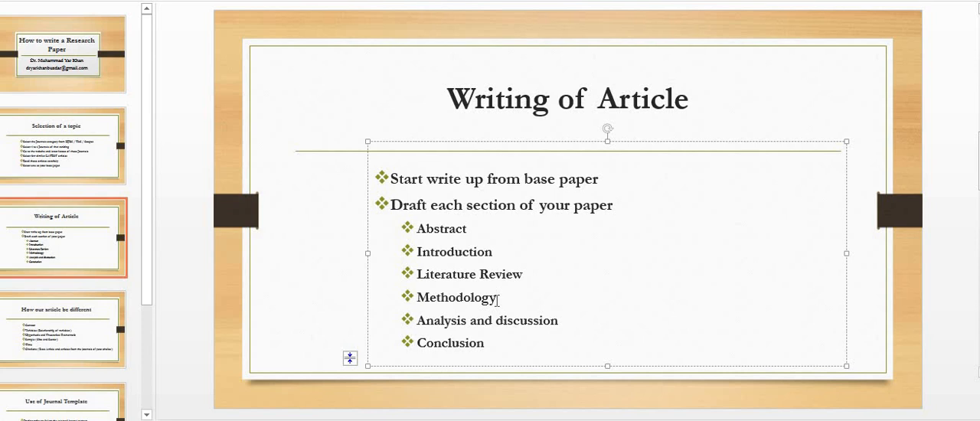
pyautogui.moveTo(418, 251); pyautogui.dragTo(485, 343)
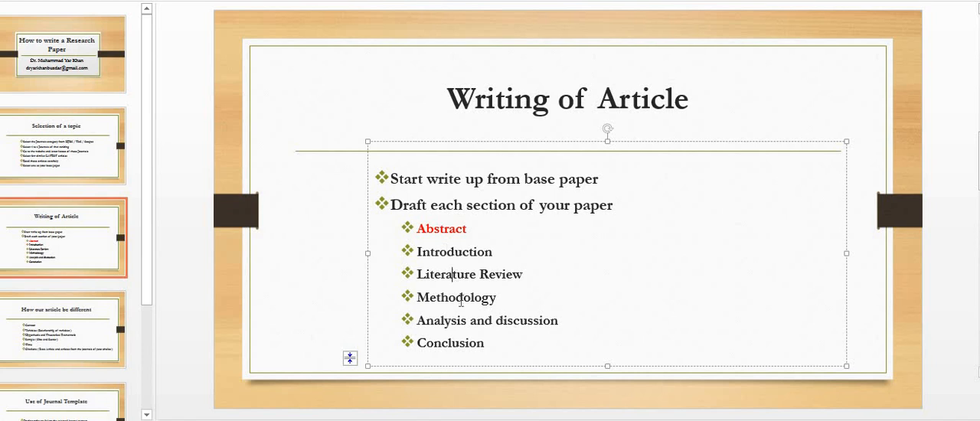
# Highlight the Introduction item in the section list while explaining it
pyautogui.doubleClick(454, 251)
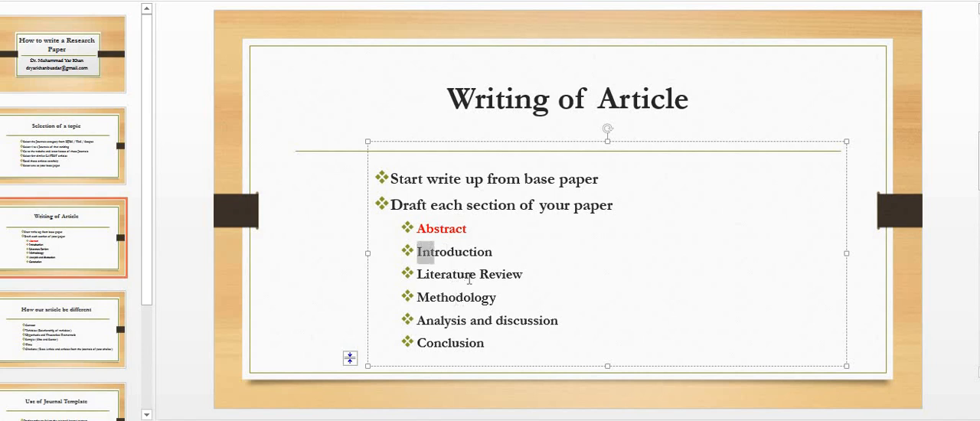
pyautogui.moveTo(417, 251); pyautogui.dragTo(498, 297)
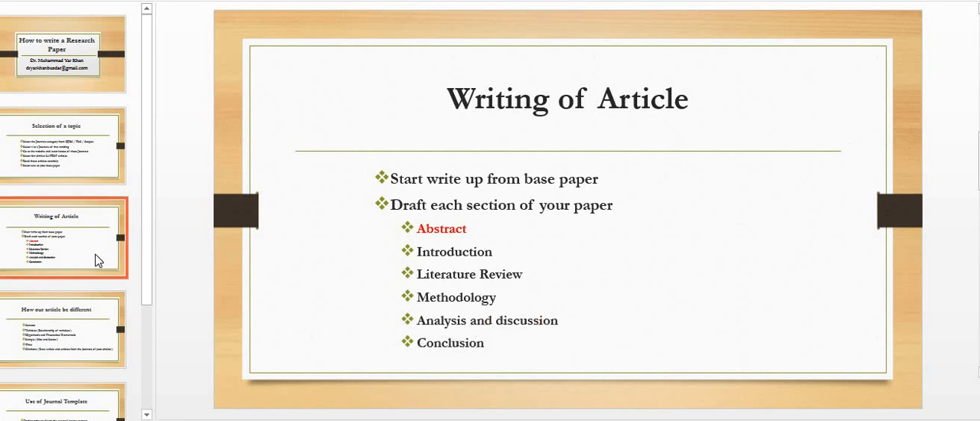
# Show the 'How our article be different' slide and select its Variables bullet
pyautogui.click(62, 329)
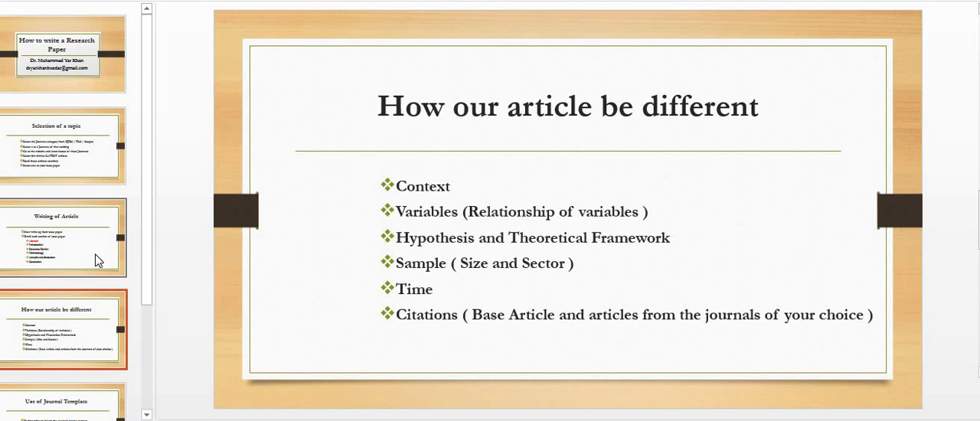
pyautogui.doubleClick(422, 187)
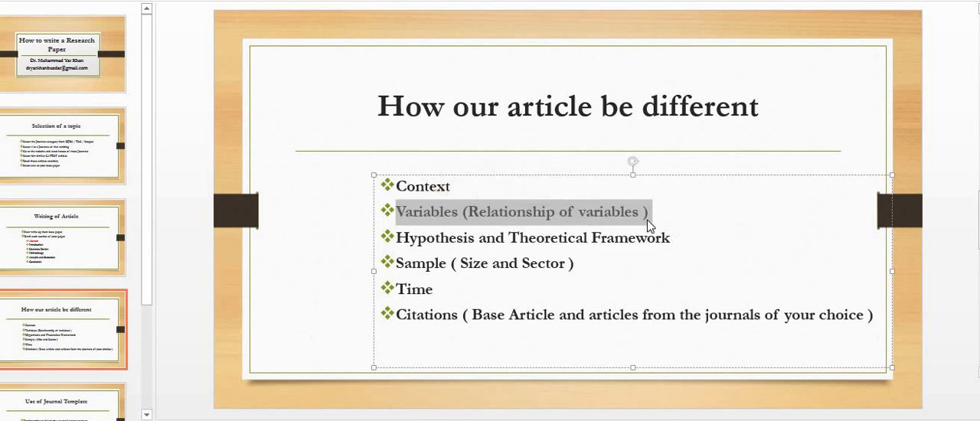
pyautogui.moveTo(656, 223)
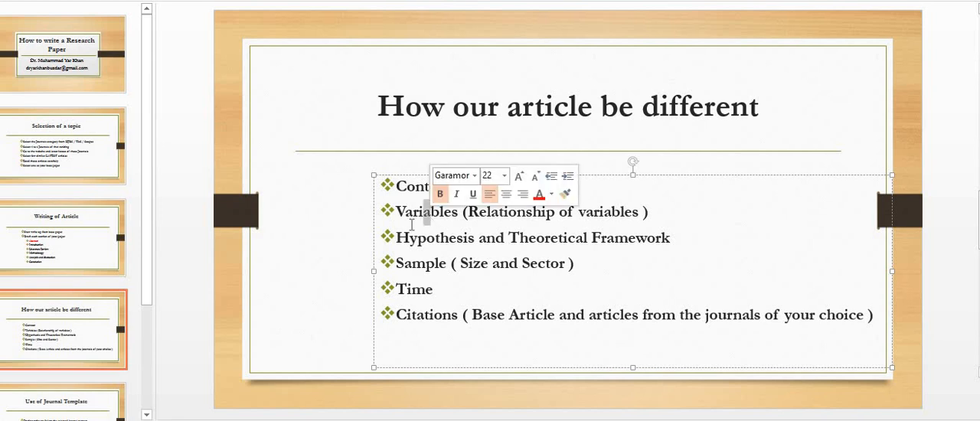
pyautogui.tripleClick(532, 237)
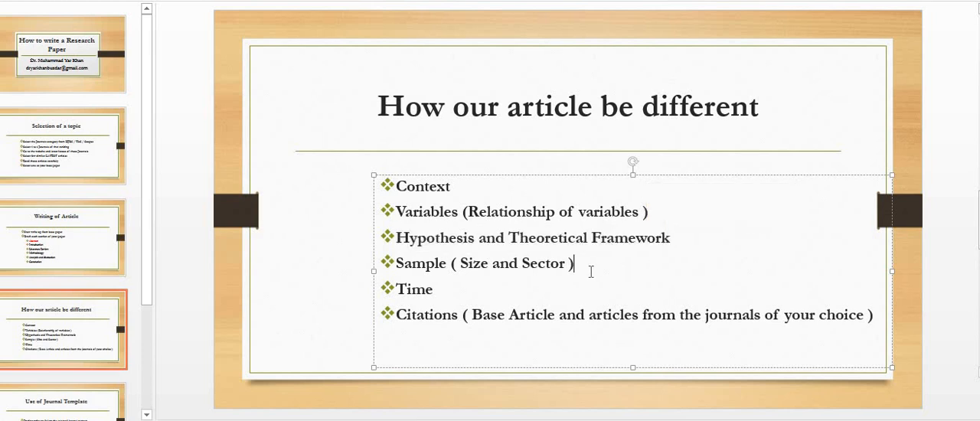
pyautogui.tripleClick(483, 263)
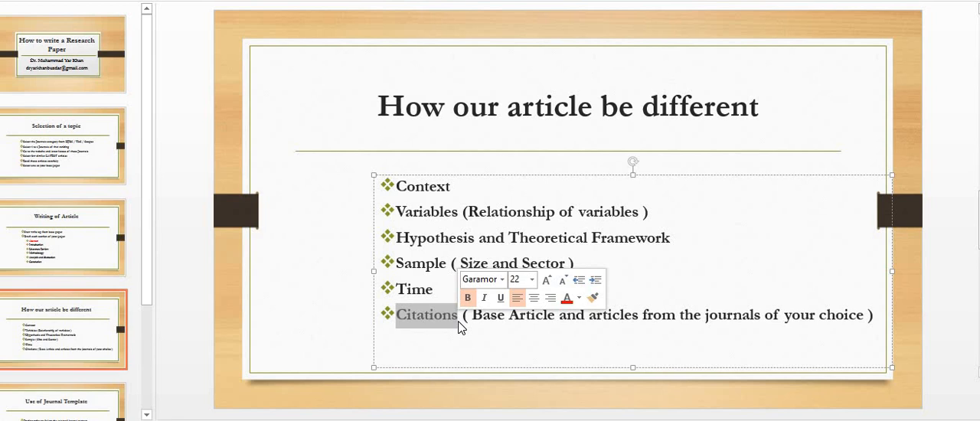
pyautogui.click(472, 316)
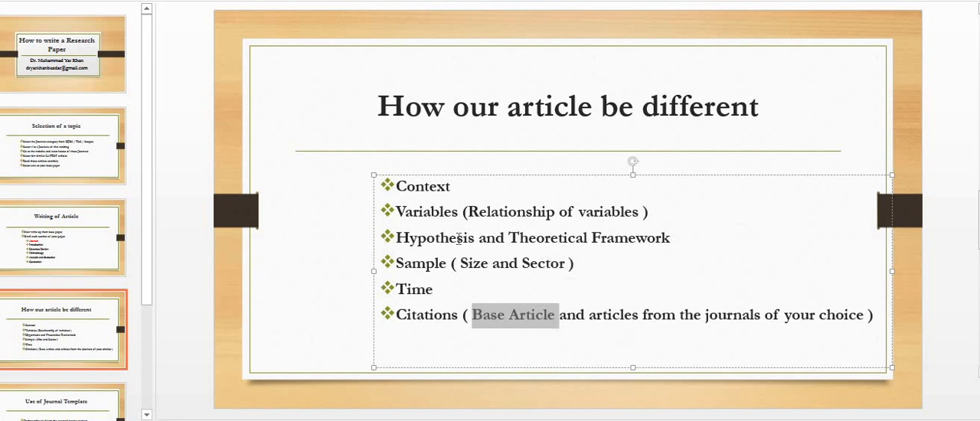
pyautogui.moveTo(460, 241)
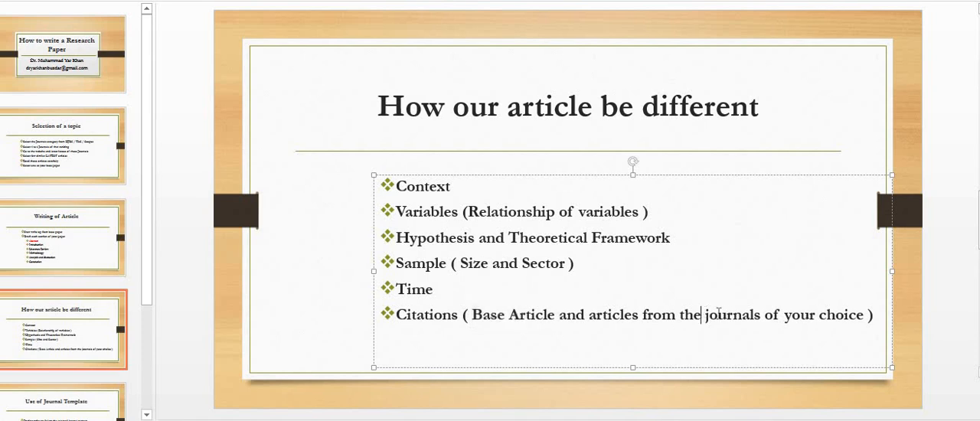
pyautogui.moveTo(680, 316); pyautogui.dragTo(775, 315)
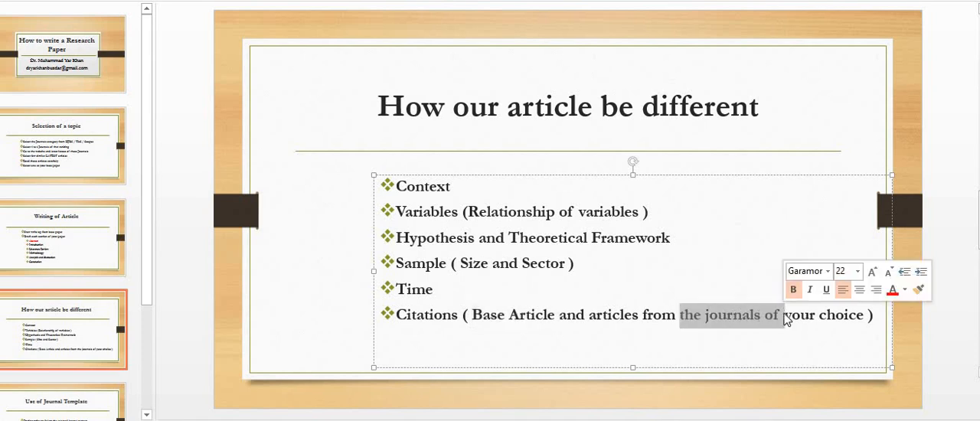
pyautogui.click(65, 329)
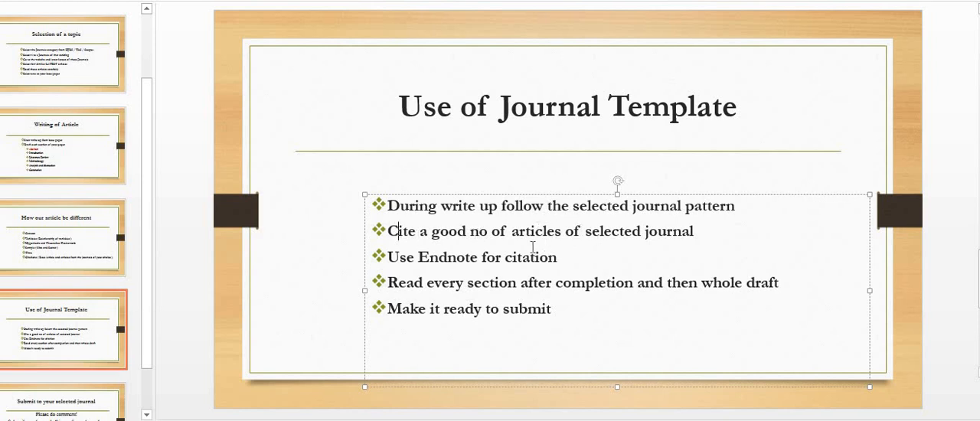
# Highlight the 'Read every section' bullet, then advance to the 'Submit to your selected journal' slide
pyautogui.moveTo(417, 258); pyautogui.dragTo(558, 257)
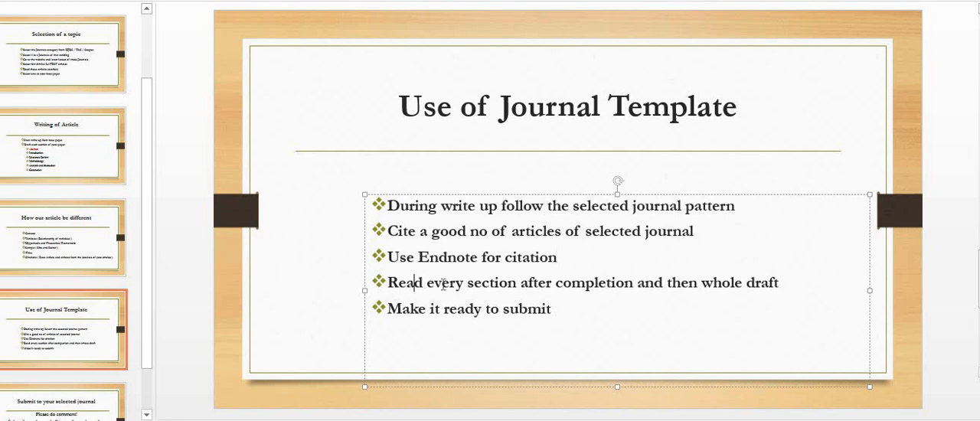
pyautogui.moveTo(389, 282); pyautogui.dragTo(701, 282)
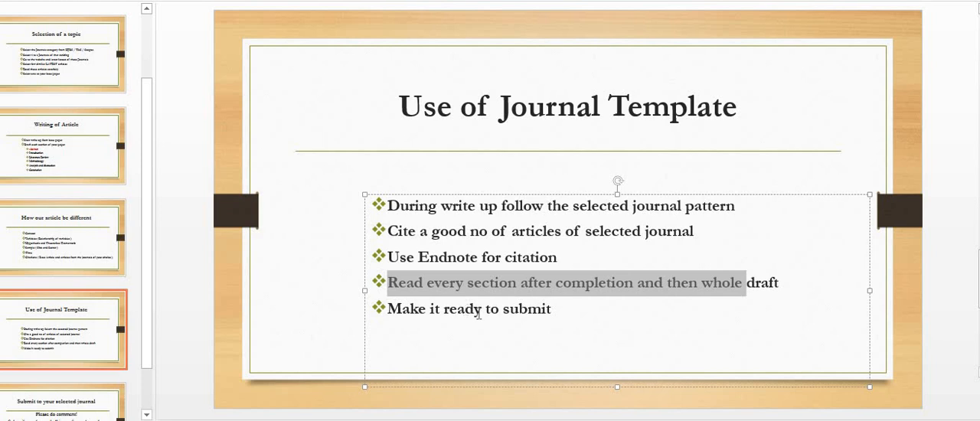
pyautogui.moveTo(98, 331)
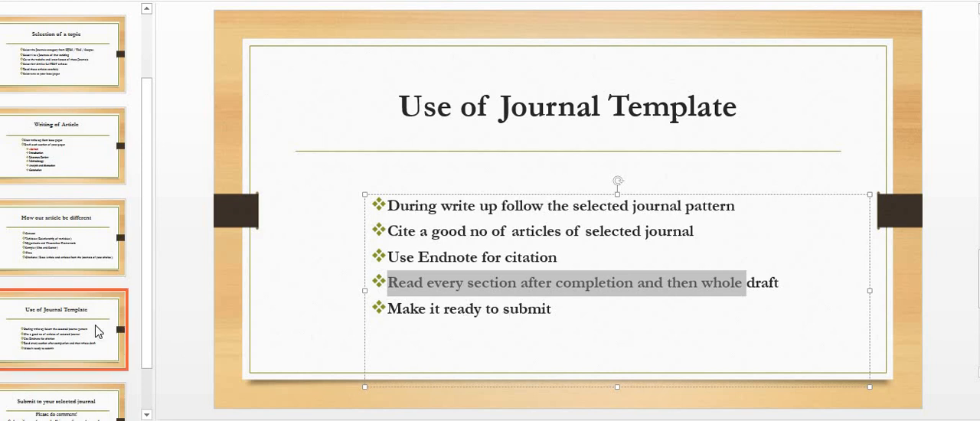
pyautogui.click(61, 364)
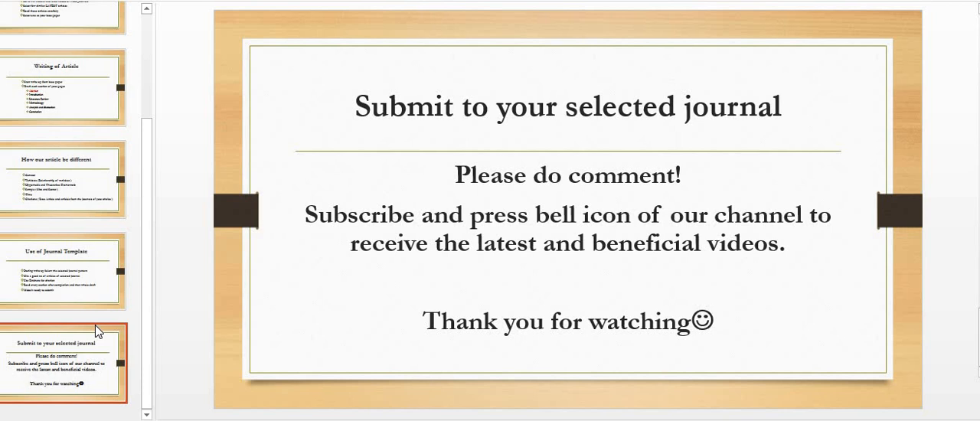